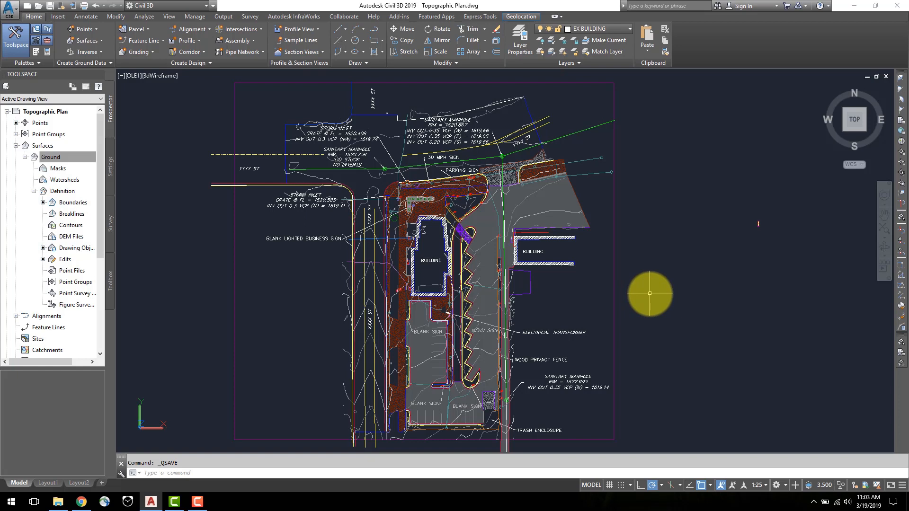
{"action": "mouse_move", "coordinate": [217, 378]}
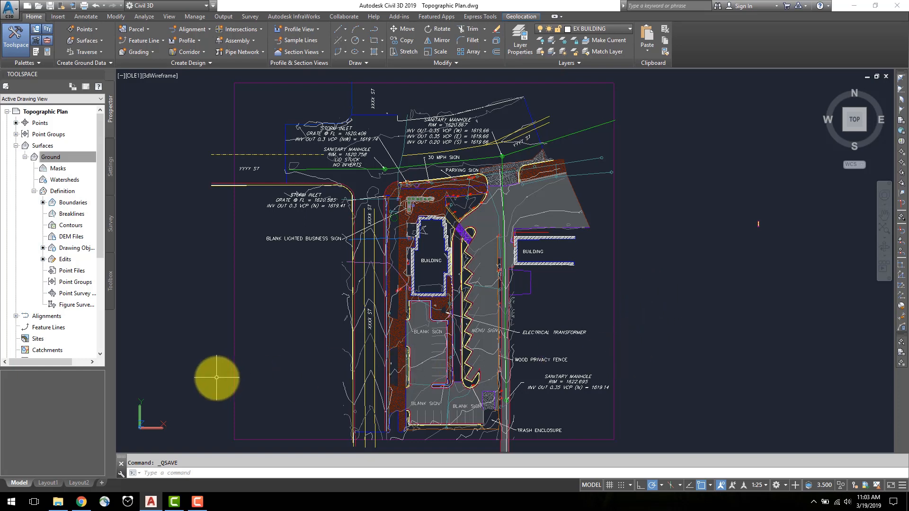
{"action": "mouse_move", "coordinate": [203, 397]}
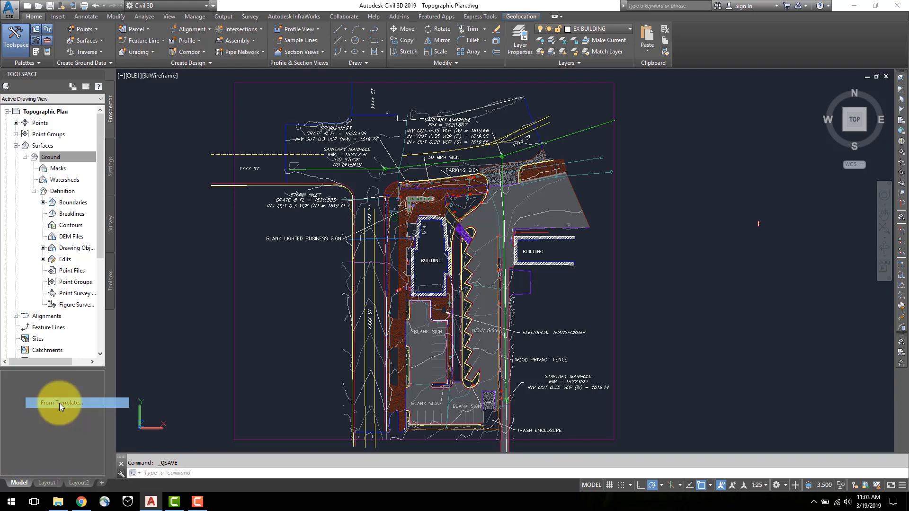
- Insert the ISO A0 Plan Only 1 to 1000 layout from Civil 3D (Metric) Plan only.dwt
{"action": "left_click", "coordinate": [61, 402]}
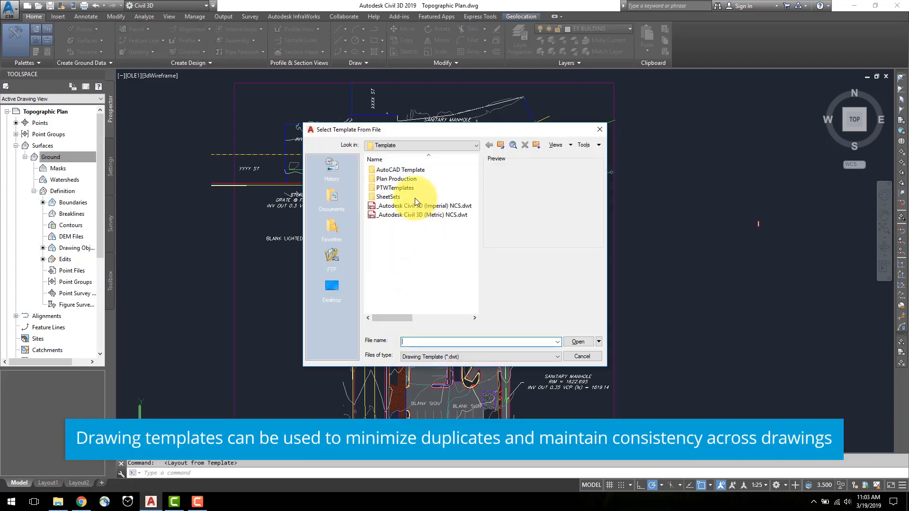
{"action": "double_click", "coordinate": [398, 178]}
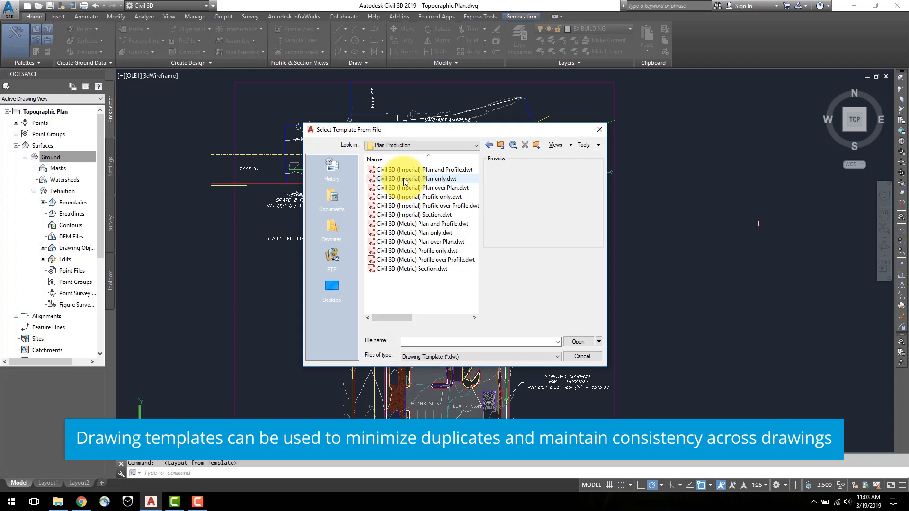
{"action": "left_click", "coordinate": [418, 233]}
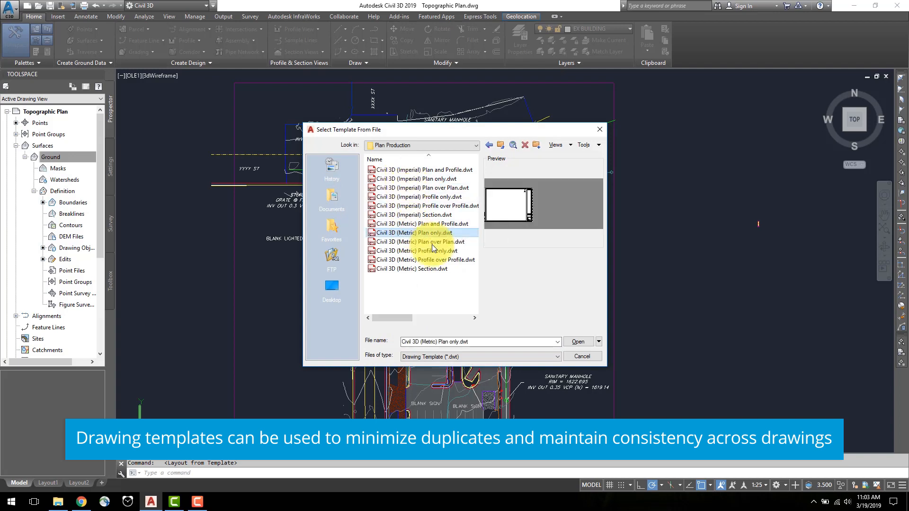
{"action": "left_click", "coordinate": [574, 341]}
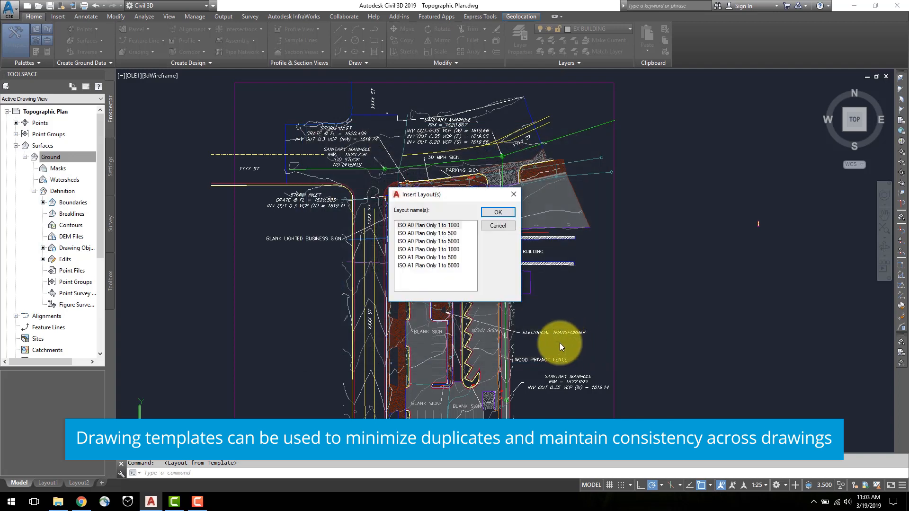
{"action": "left_click", "coordinate": [498, 212]}
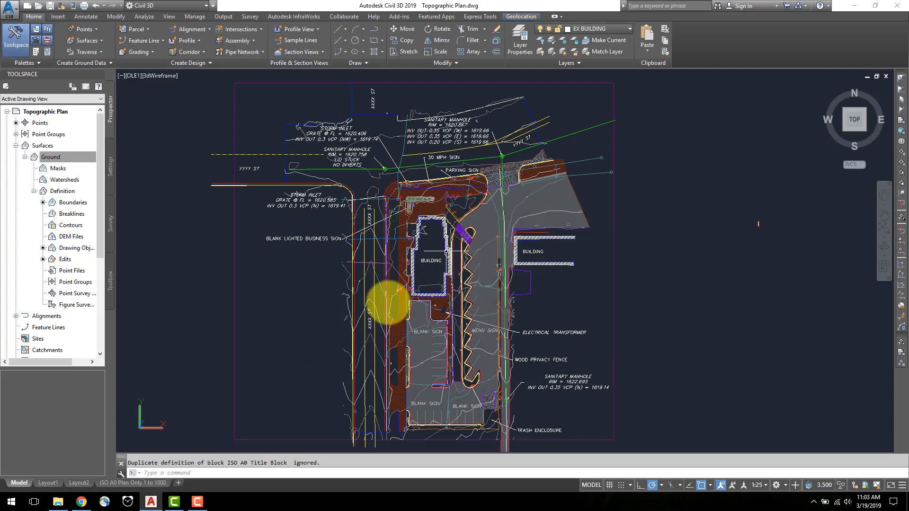
- Switch to the ISO A0 layout and start Insert View to place the site model view
{"action": "left_click", "coordinate": [132, 483]}
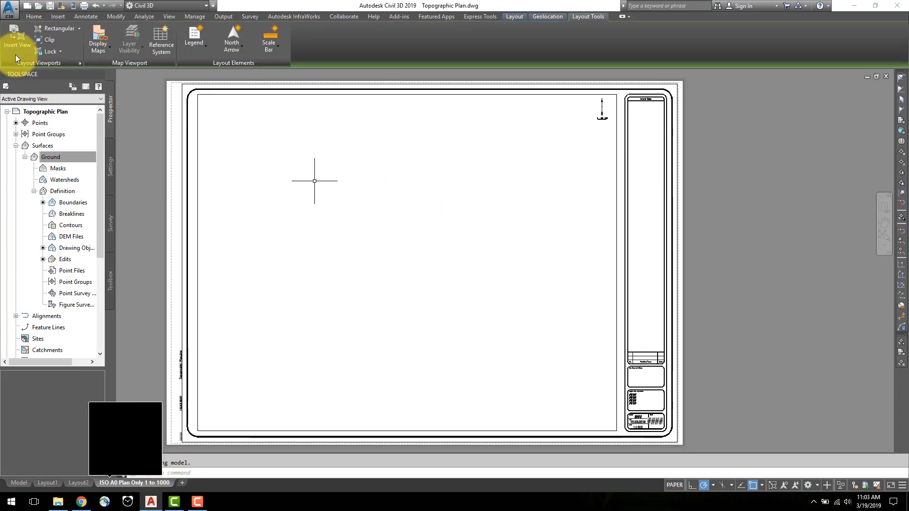
{"action": "left_click", "coordinate": [18, 36]}
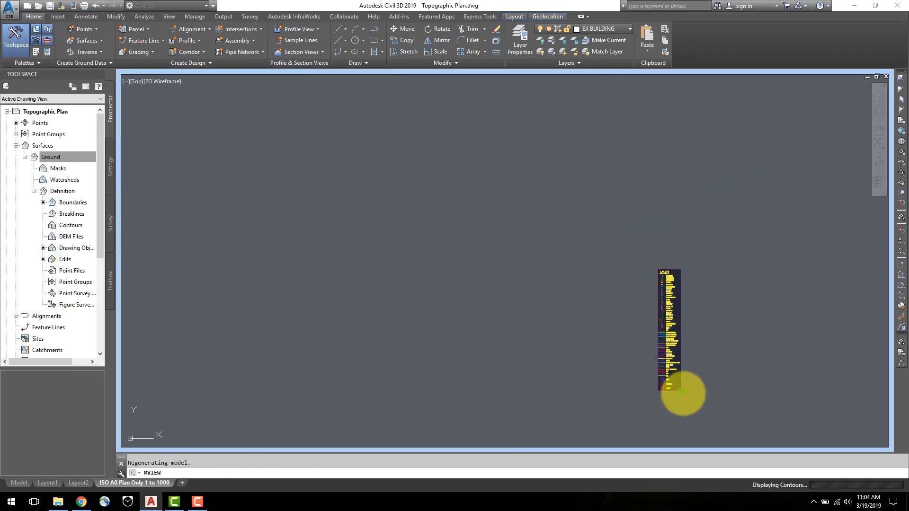
- Place the site viewport, then add a legend and a north arrow from the Layout Tools styles
{"action": "left_click", "coordinate": [47, 483]}
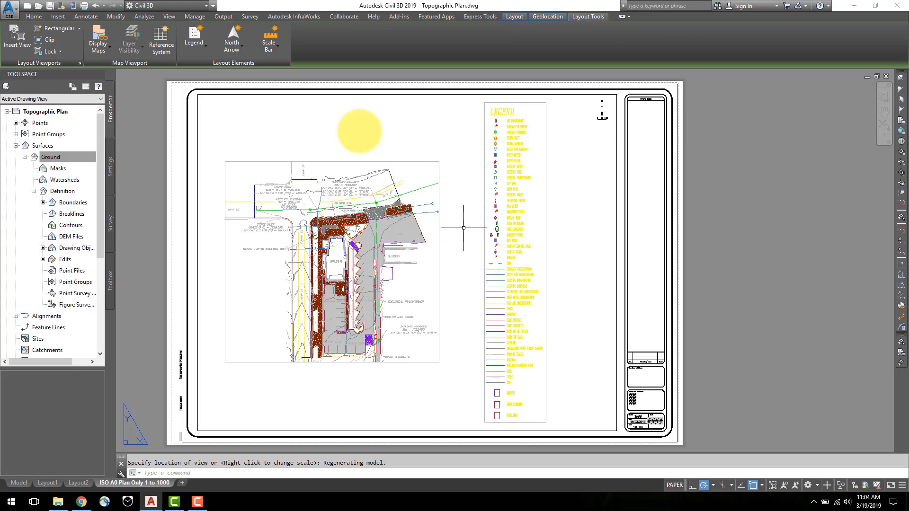
{"action": "left_click", "coordinate": [194, 39]}
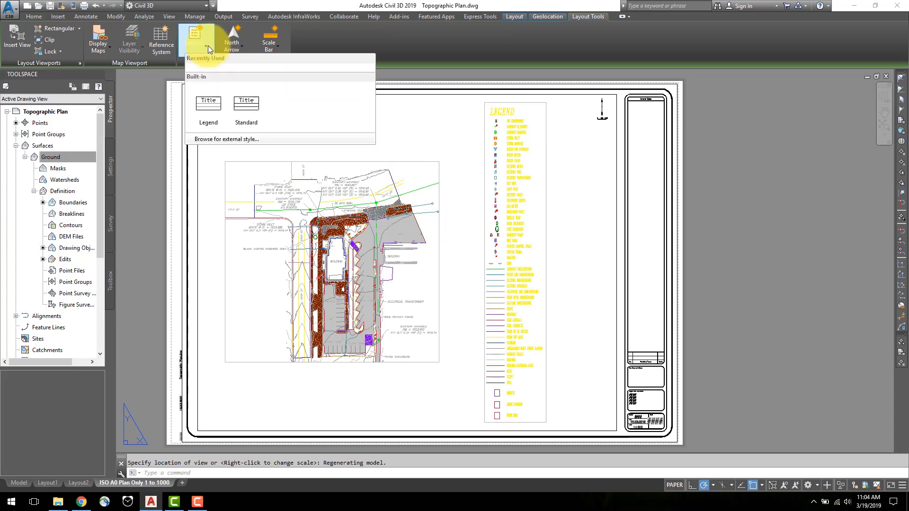
{"action": "left_click", "coordinate": [232, 41]}
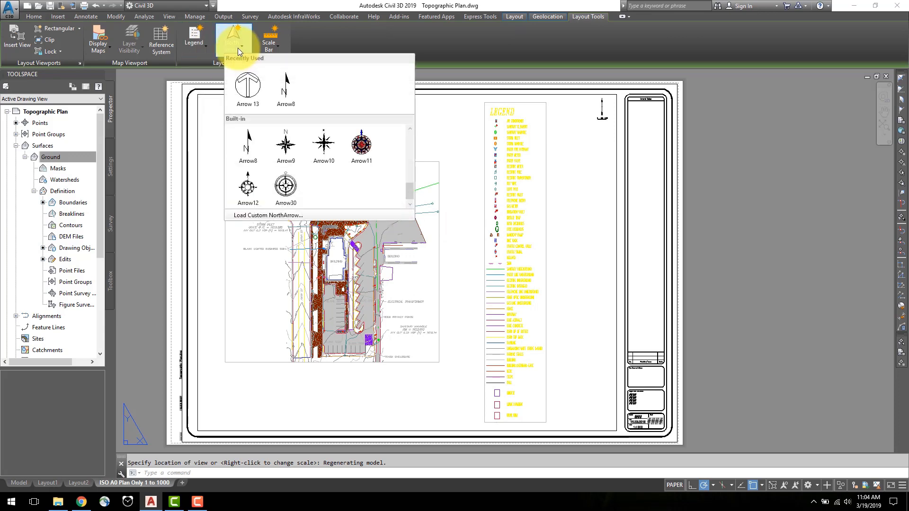
{"action": "left_click", "coordinate": [269, 38]}
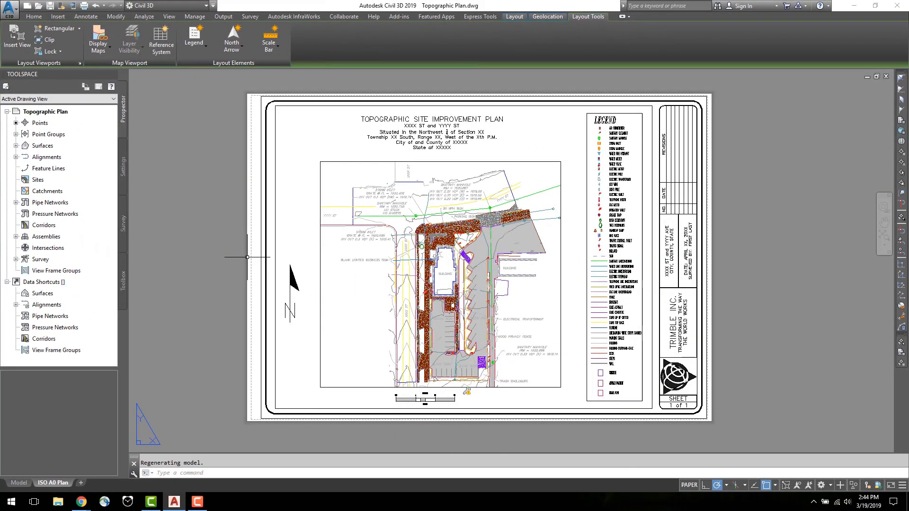
- Send the finished A0 sheet to Plot Preview via the Application Menu's Print options
{"action": "left_click", "coordinate": [8, 6]}
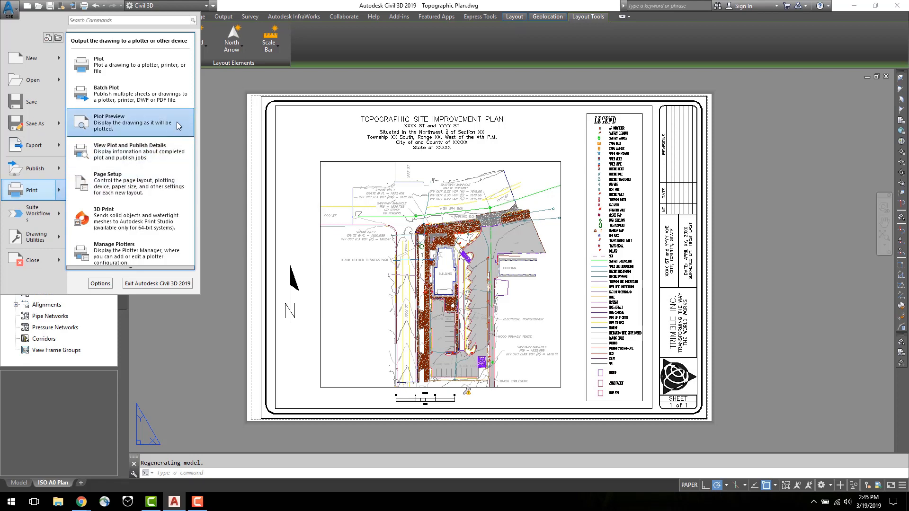
{"action": "left_click", "coordinate": [132, 123]}
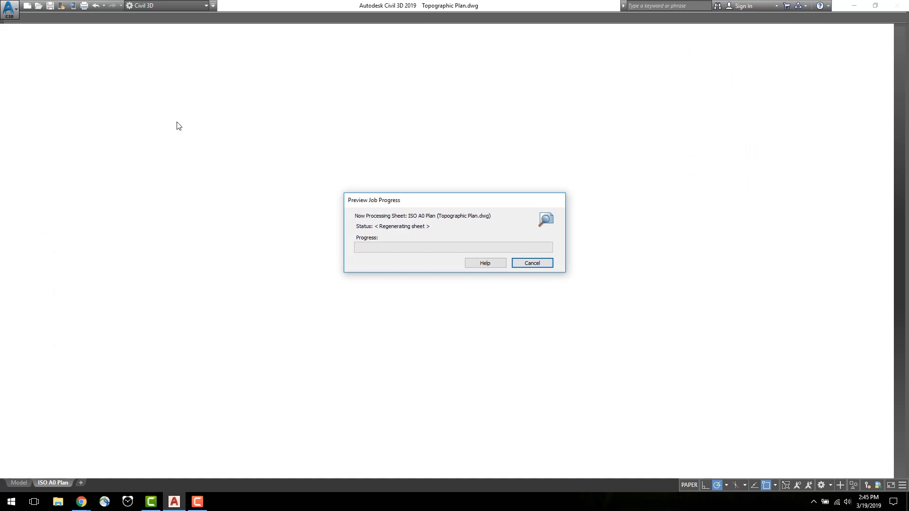